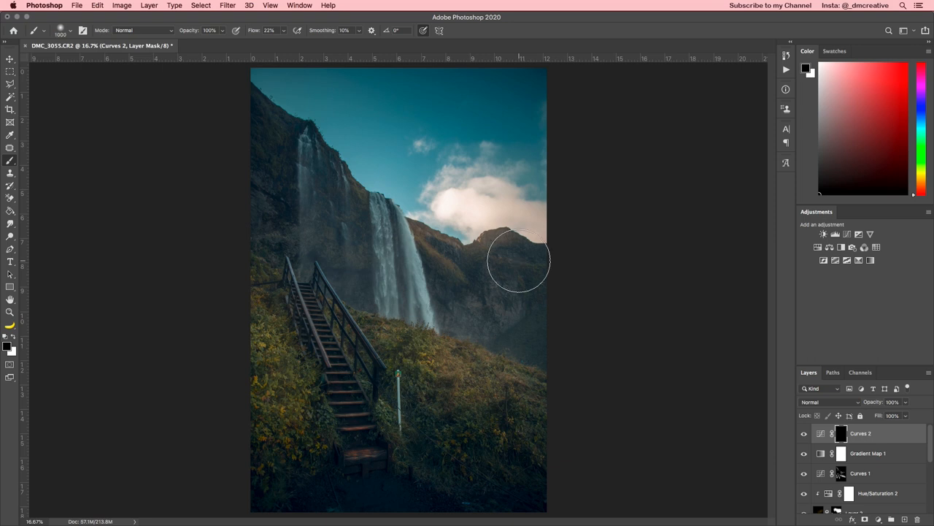
{"action": "mouse_move", "coordinate": [508, 273]}
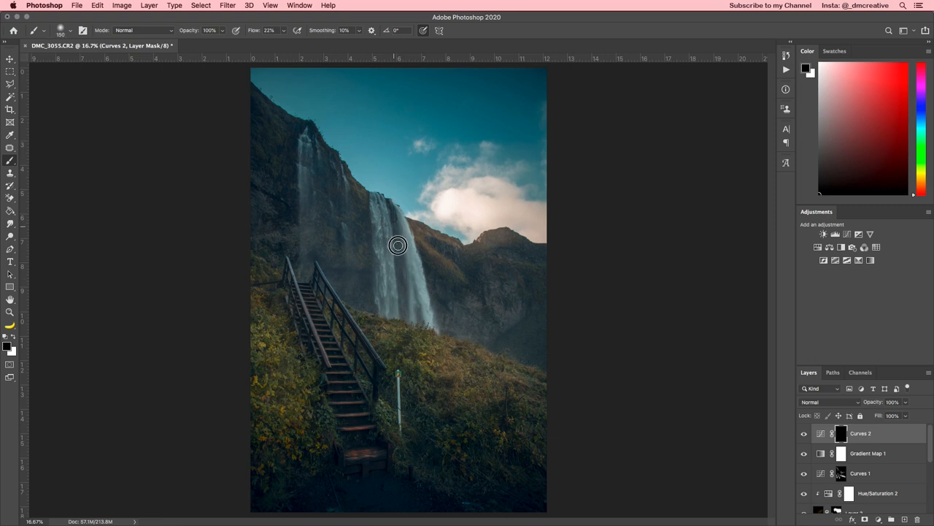
{"action": "mouse_move", "coordinate": [389, 283]}
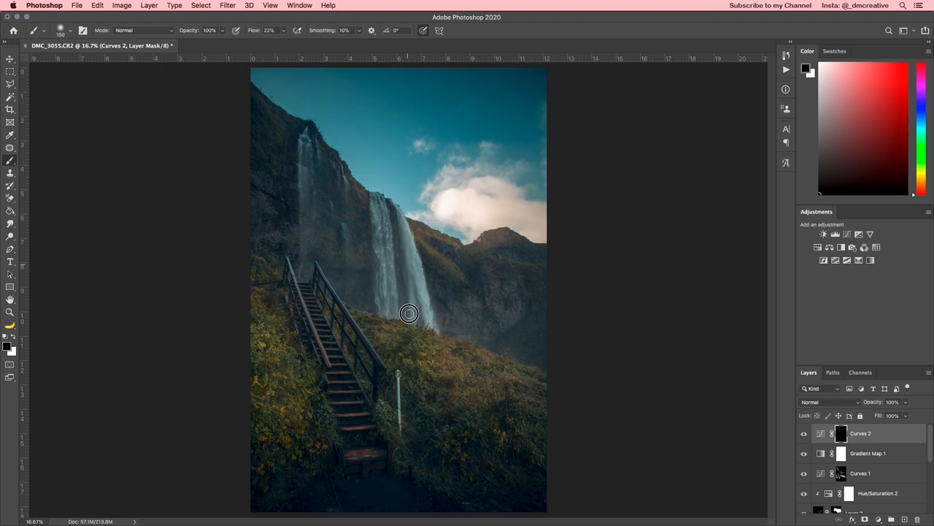
{"action": "mouse_move", "coordinate": [748, 402]}
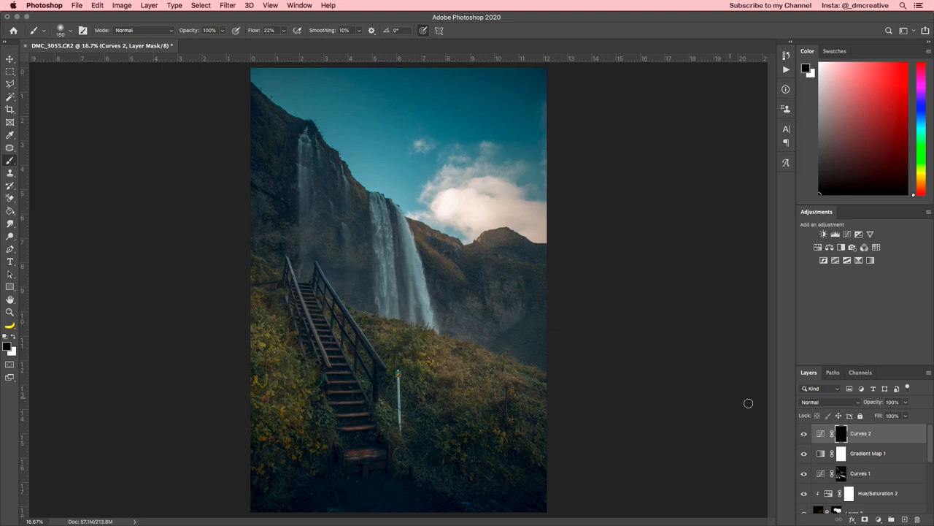
- Lift the Curves 2 midpoint slightly to brighten the waterfall photo's midtones
{"action": "double_click", "coordinate": [820, 432]}
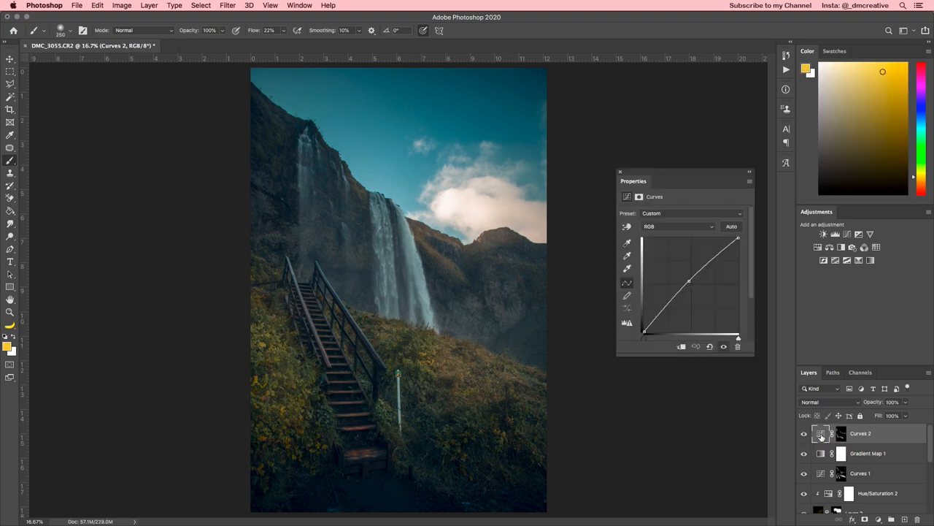
{"action": "left_click_drag", "start_coordinate": [689, 281], "coordinate": [689, 281]}
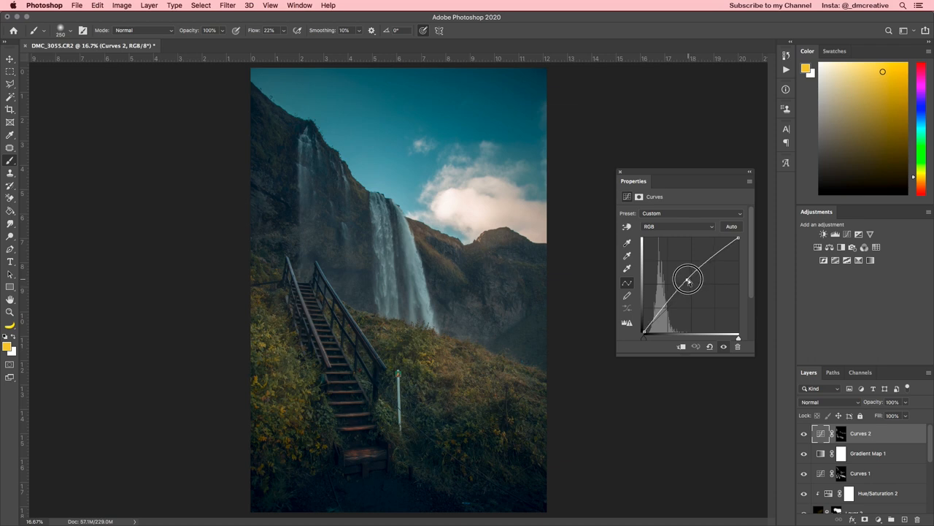
{"action": "left_click_drag", "start_coordinate": [686, 280], "coordinate": [699, 298]}
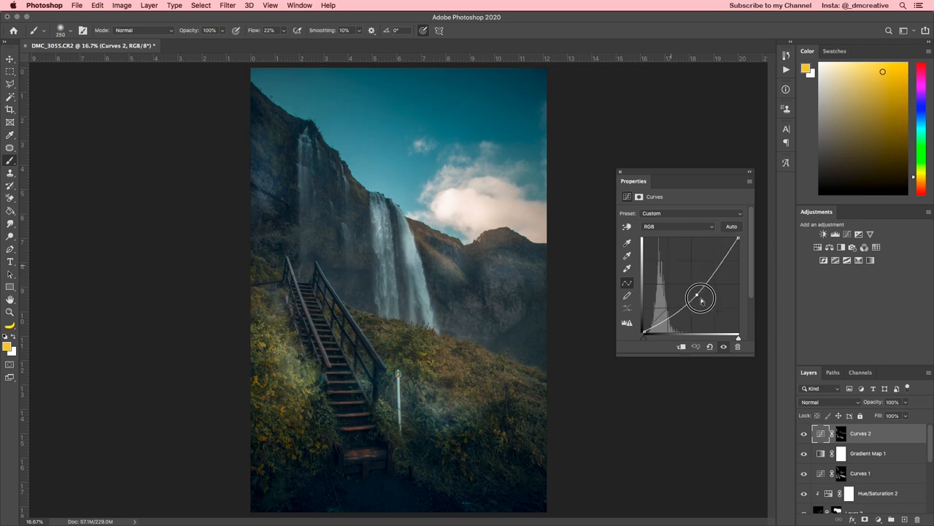
{"action": "left_click_drag", "start_coordinate": [700, 298], "coordinate": [685, 284]}
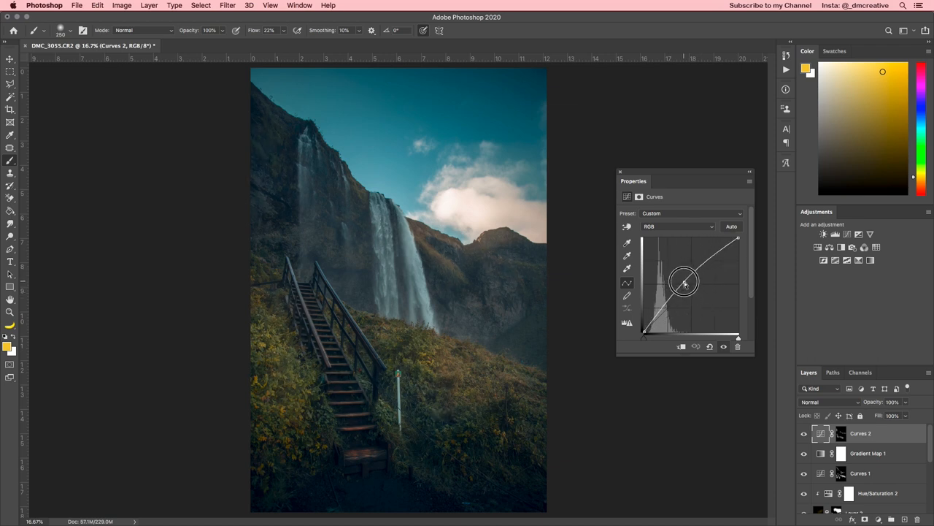
{"action": "left_click_drag", "start_coordinate": [685, 280], "coordinate": [685, 284]}
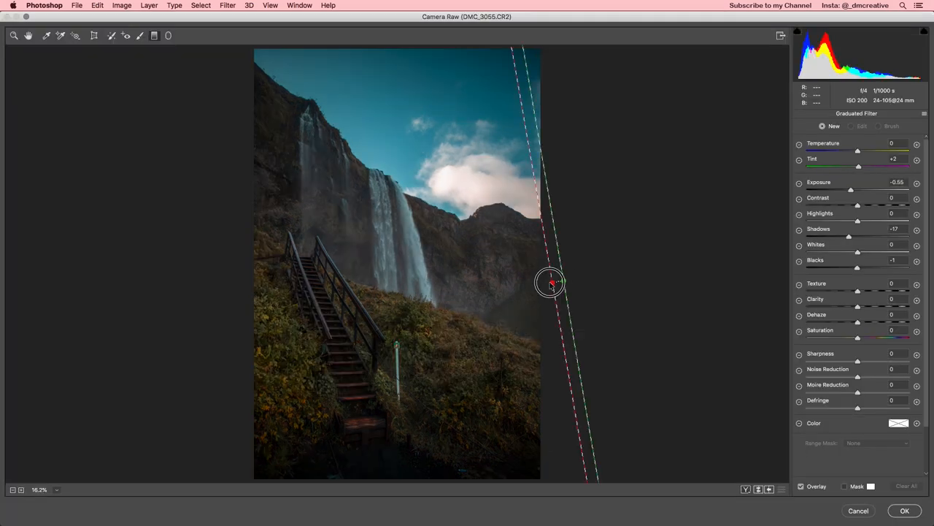
- Add a graduated and a radial filter darkening the edges around the waterfall and stairs, then commit
{"action": "left_click_drag", "start_coordinate": [551, 283], "coordinate": [481, 283]}
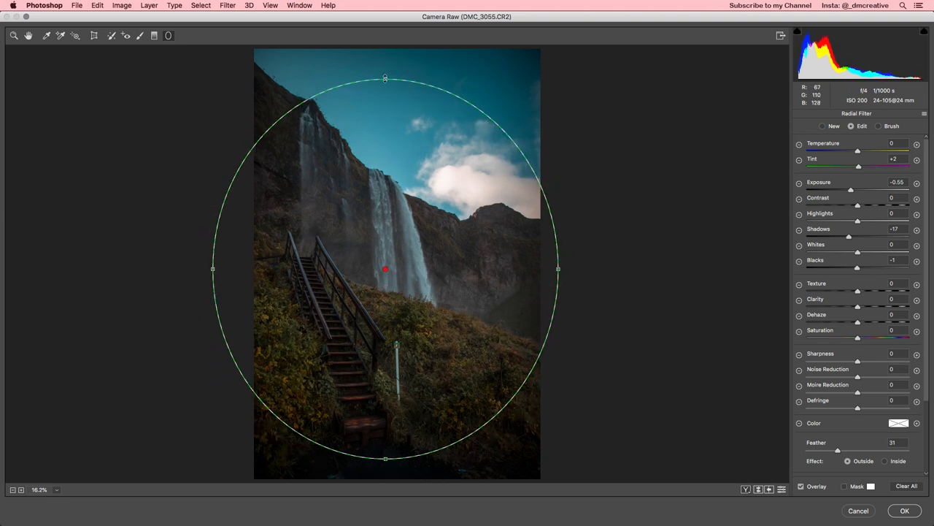
{"action": "left_click_drag", "start_coordinate": [385, 269], "coordinate": [385, 299]}
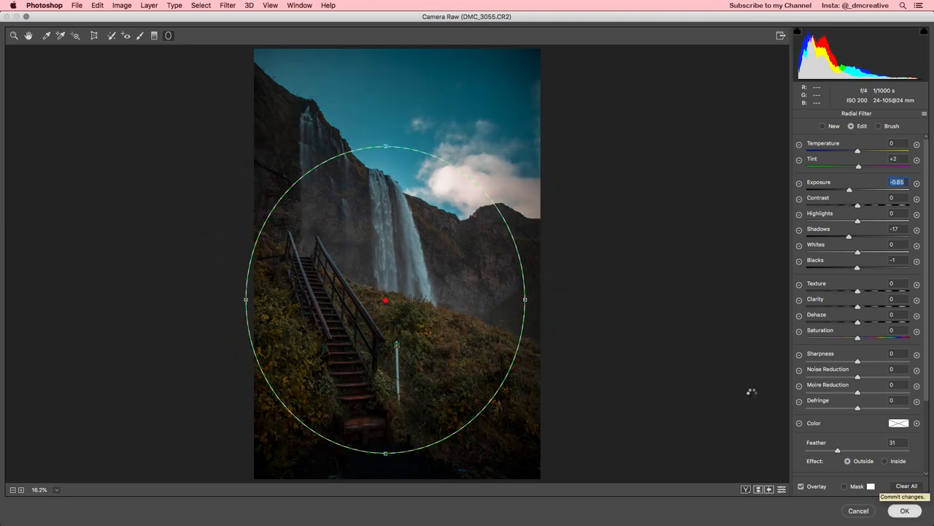
{"action": "left_click", "coordinate": [905, 511]}
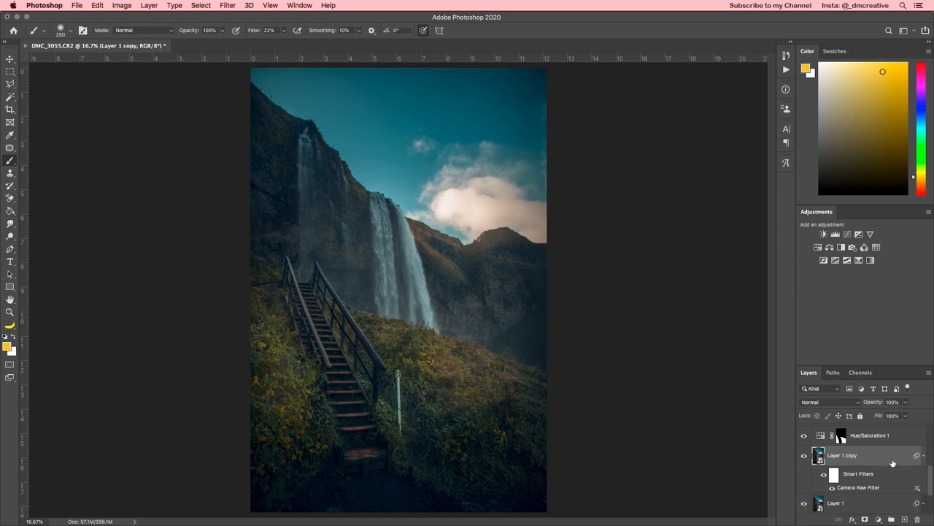
- Rasterize Layer 1 copy and desaturate it with Cmd+Shift+U into black and white
{"action": "right_click", "coordinate": [841, 456]}
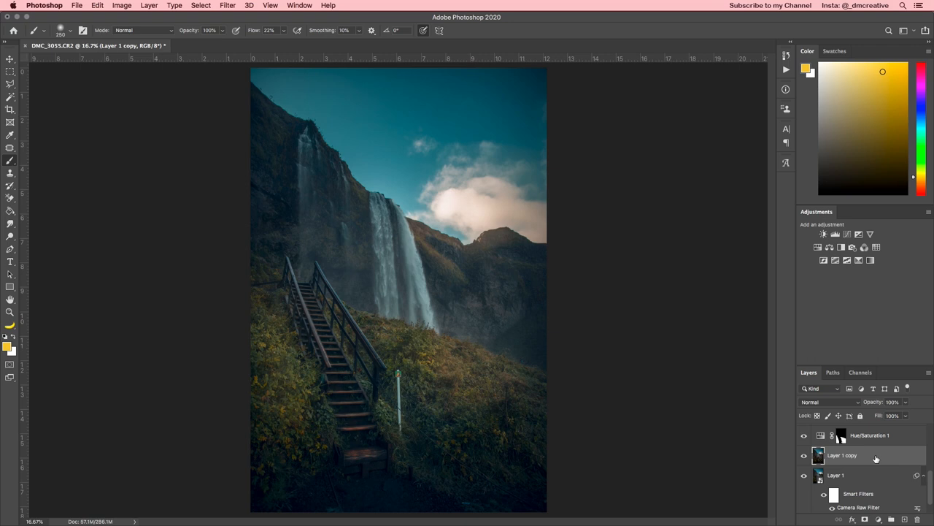
{"action": "key", "text": "cmd+shift+u"}
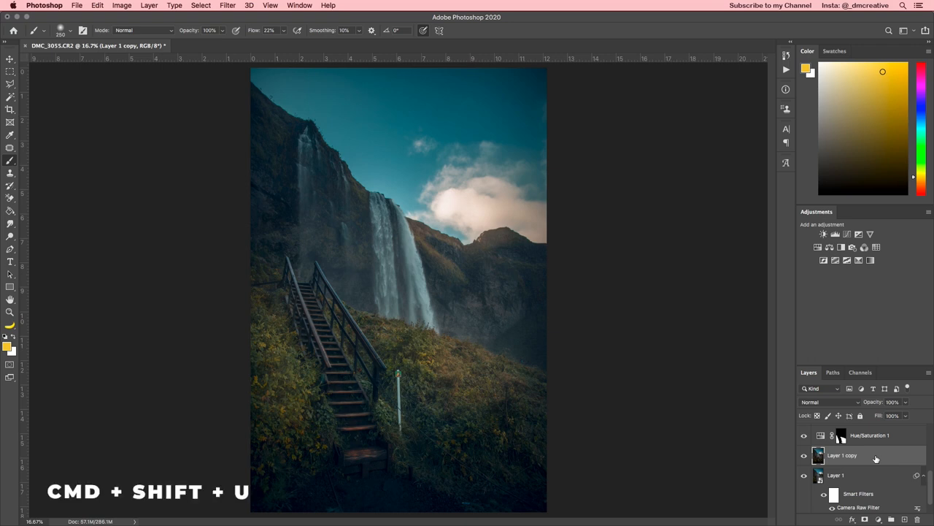
{"action": "key", "text": "cmd+shift+u"}
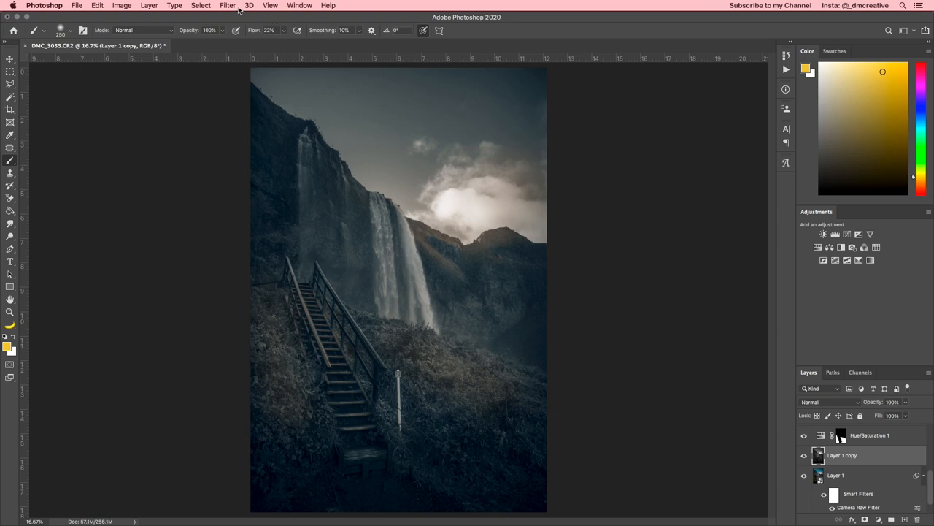
{"action": "left_click", "coordinate": [228, 6]}
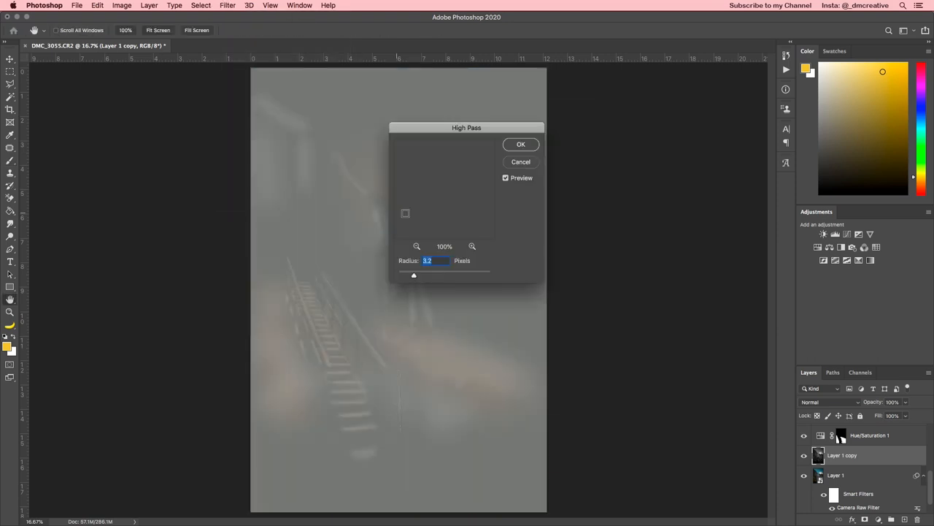
- Apply a High Pass filter with a radius of about 4.4 pixels to the grey copy
{"action": "left_click_drag", "start_coordinate": [467, 127], "coordinate": [639, 105]}
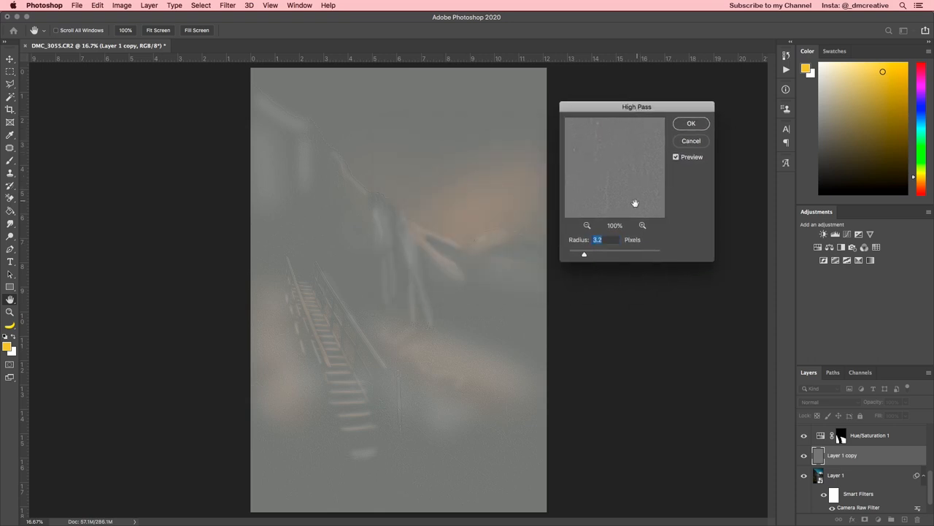
{"action": "left_click_drag", "start_coordinate": [584, 254], "coordinate": [590, 254]}
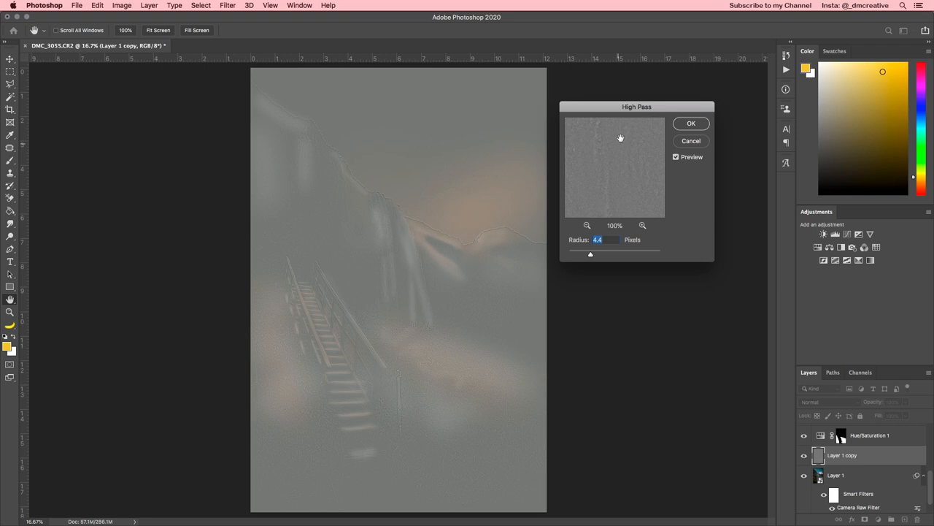
{"action": "mouse_move", "coordinate": [591, 257]}
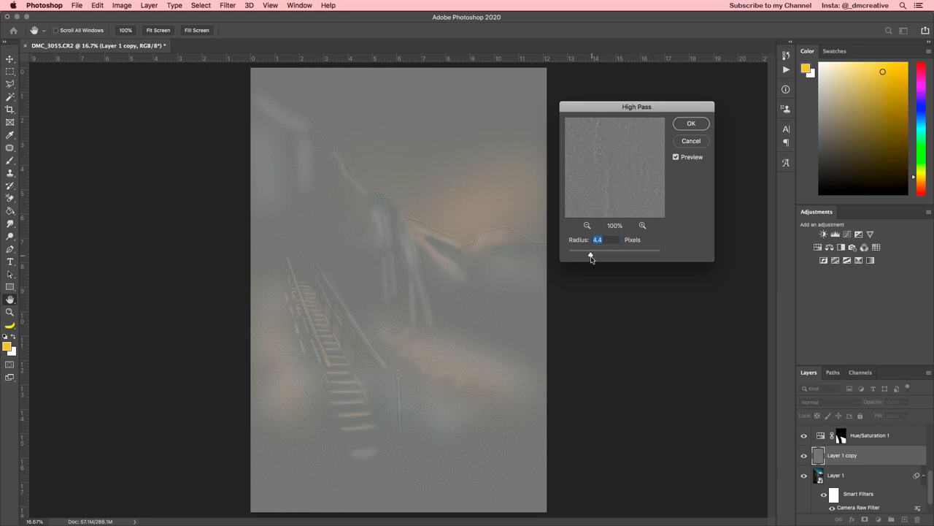
{"action": "left_click_drag", "start_coordinate": [591, 254], "coordinate": [587, 254]}
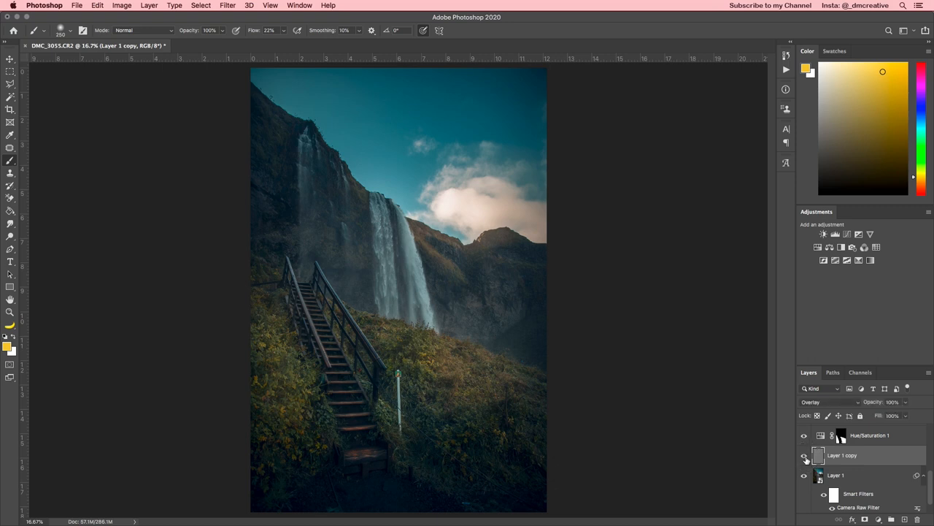
{"action": "mouse_move", "coordinate": [804, 456]}
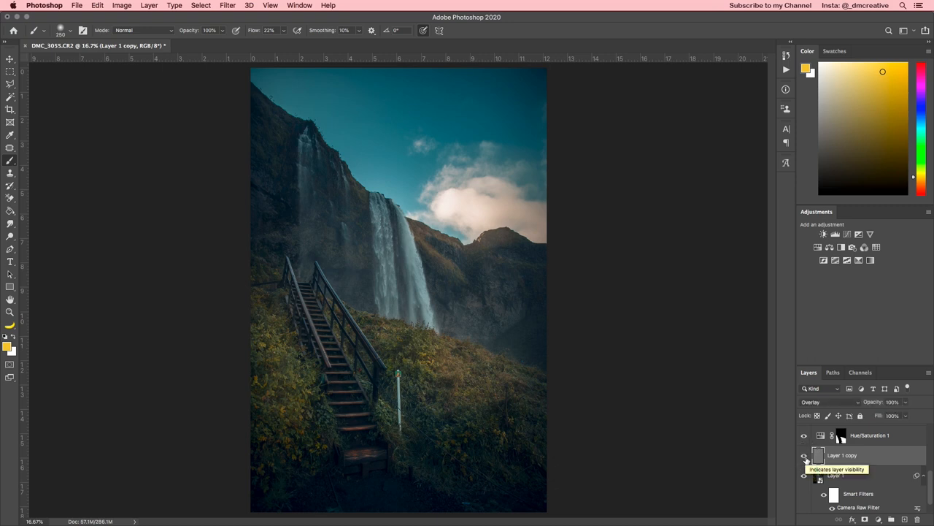
- Hide and re-show the Overlay high-pass layer to compare the sharpening effect
{"action": "left_click", "coordinate": [804, 455]}
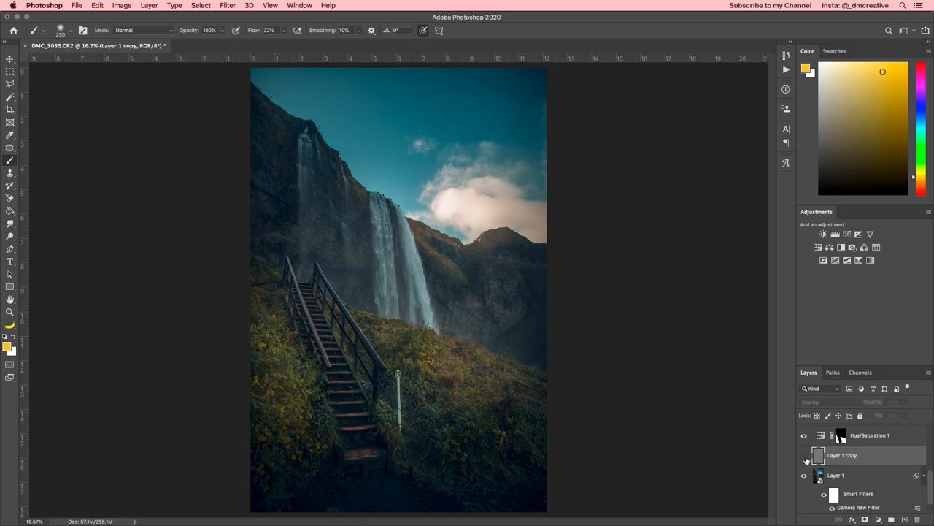
{"action": "left_click", "coordinate": [841, 456]}
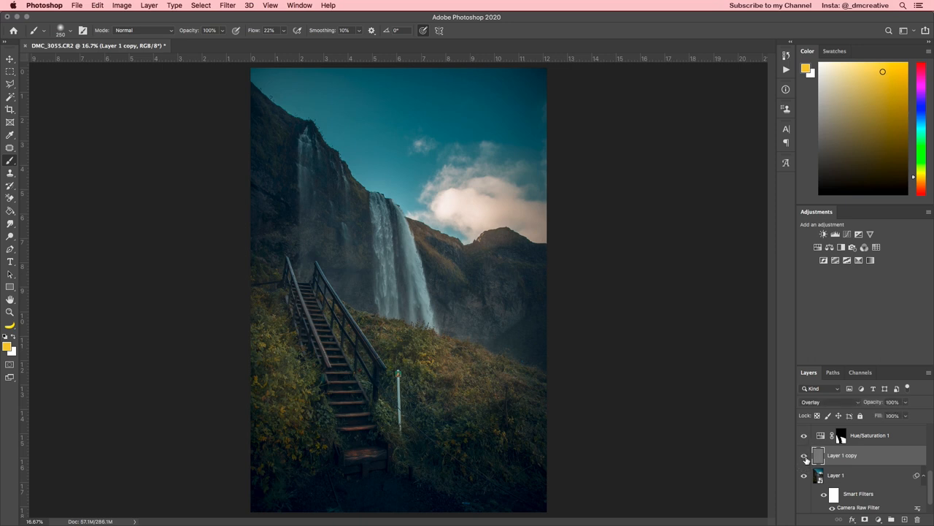